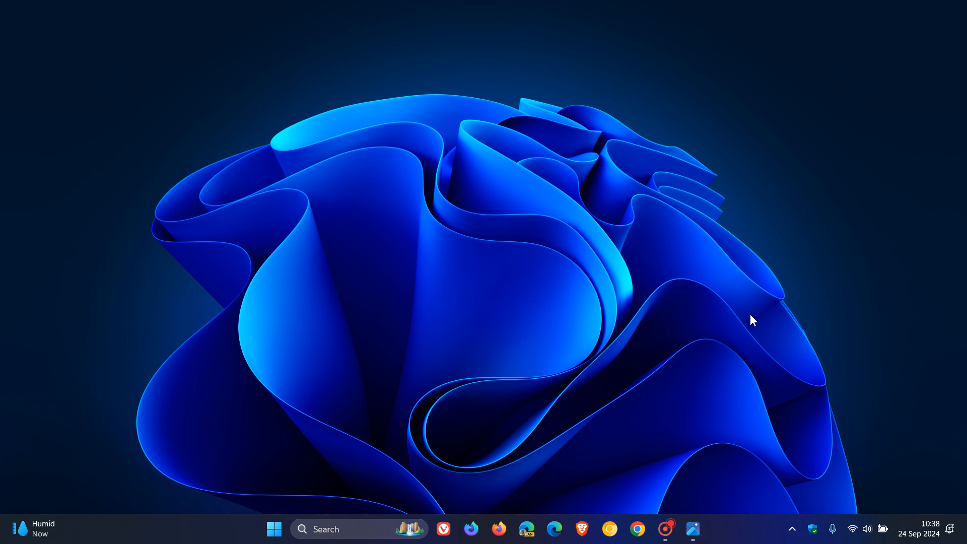
mouse_move(924, 534)
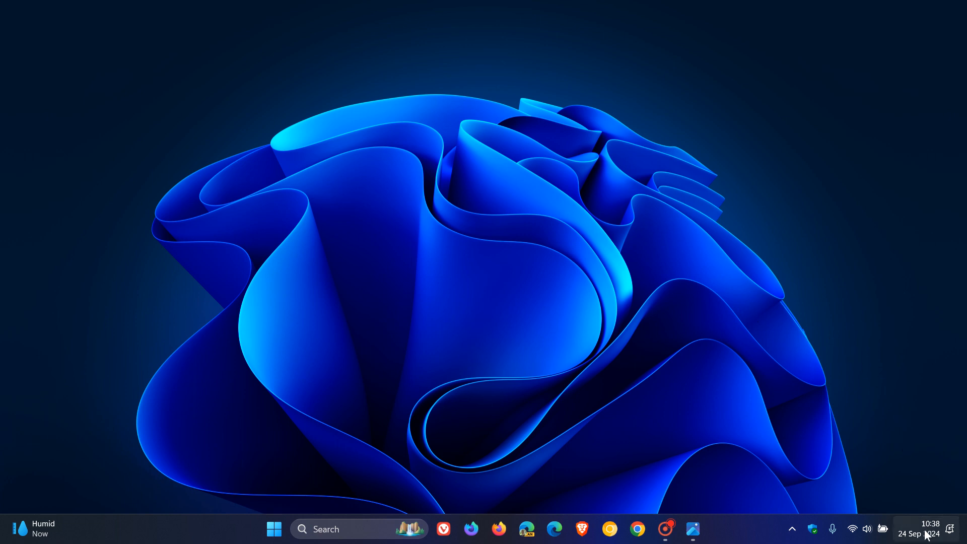
Step: Show the account manager flyout from the Start menu profile picture
left_click(919, 529)
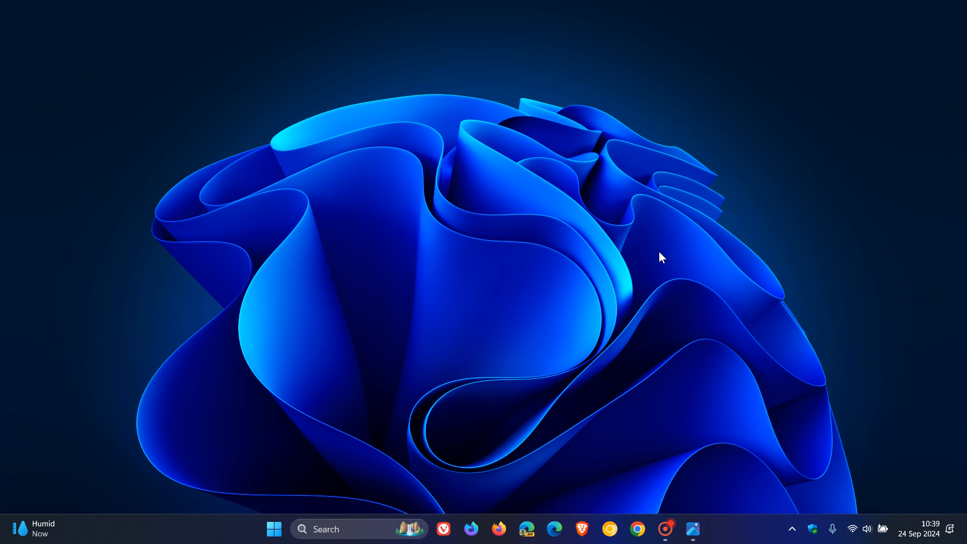
mouse_move(666, 259)
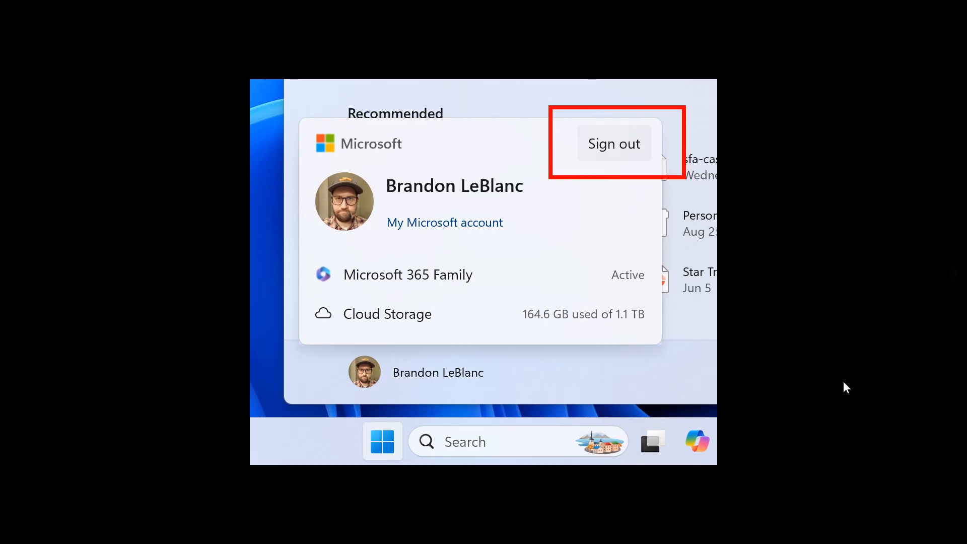
mouse_move(834, 374)
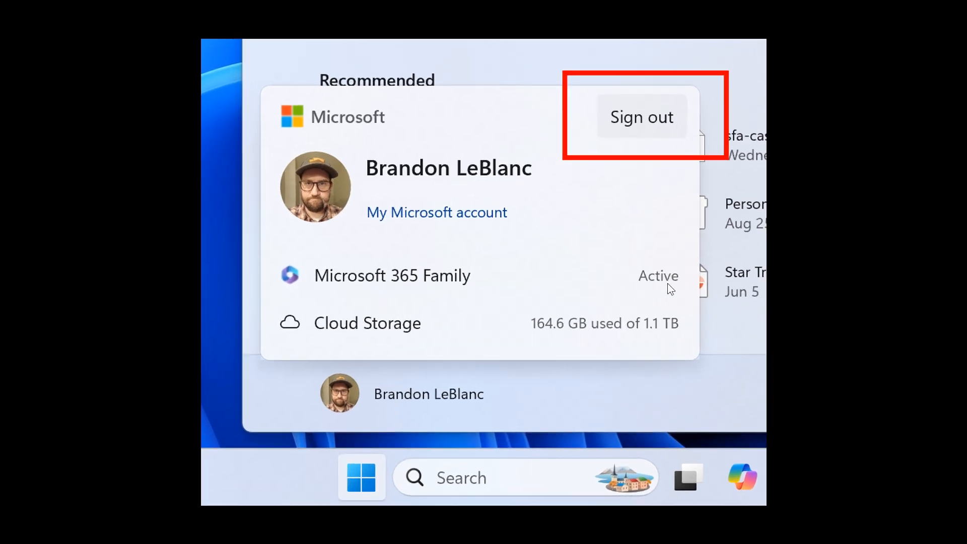
mouse_move(671, 115)
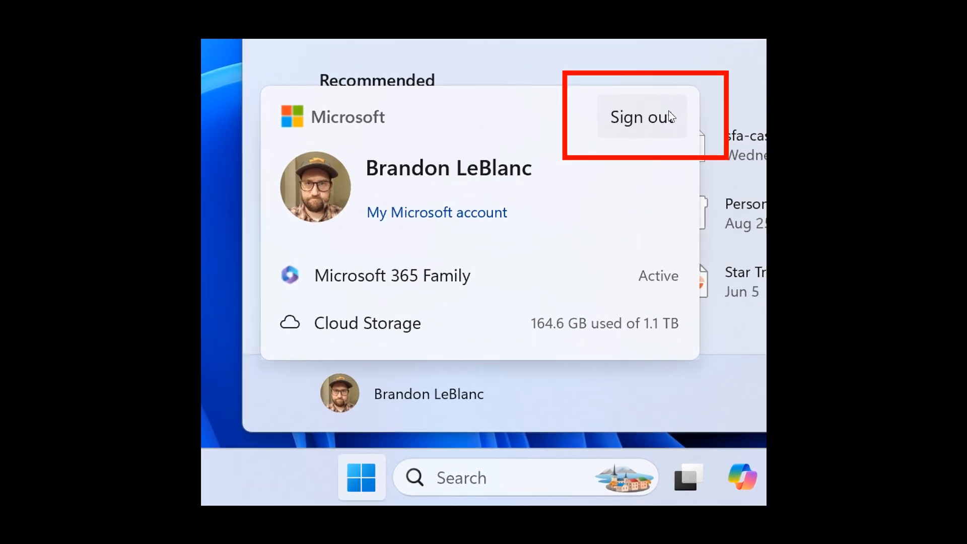
mouse_move(678, 97)
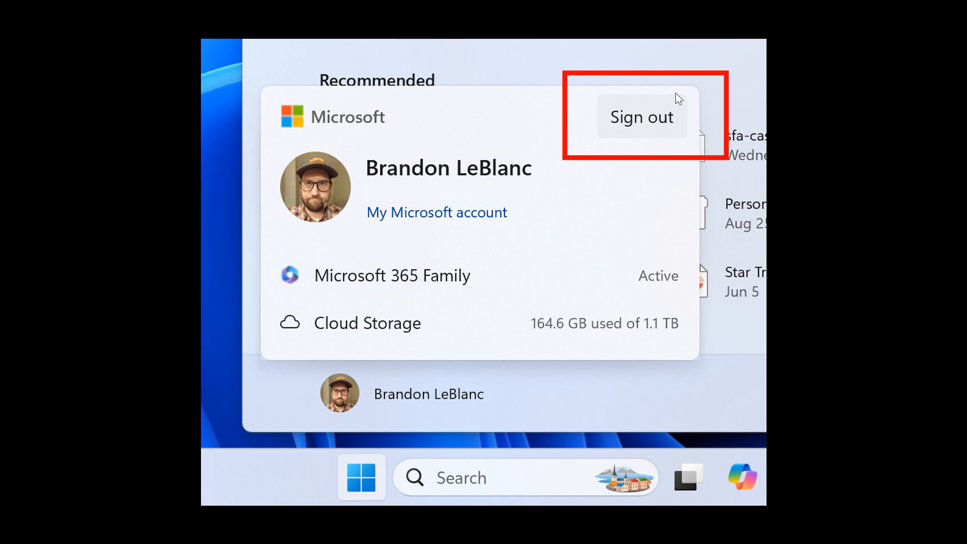
mouse_move(656, 141)
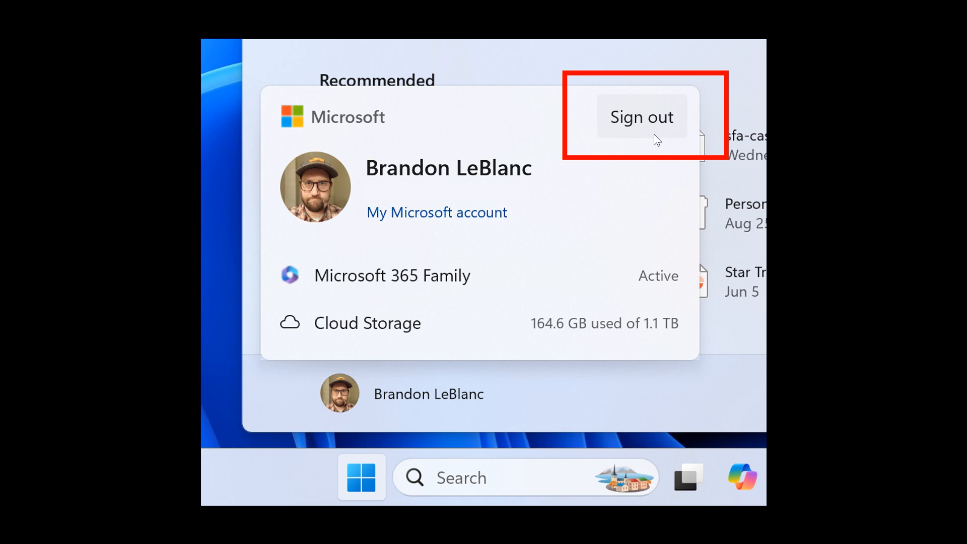
mouse_move(691, 130)
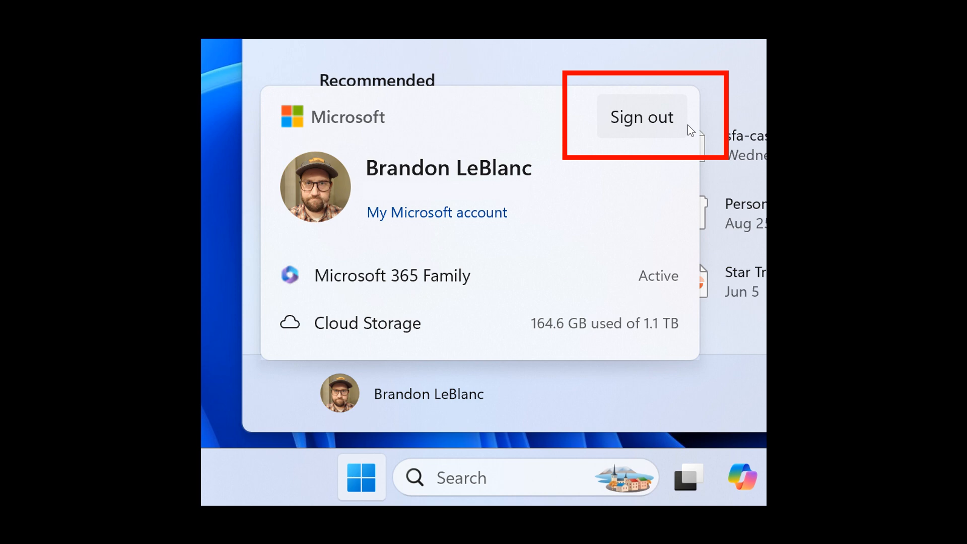
mouse_move(614, 130)
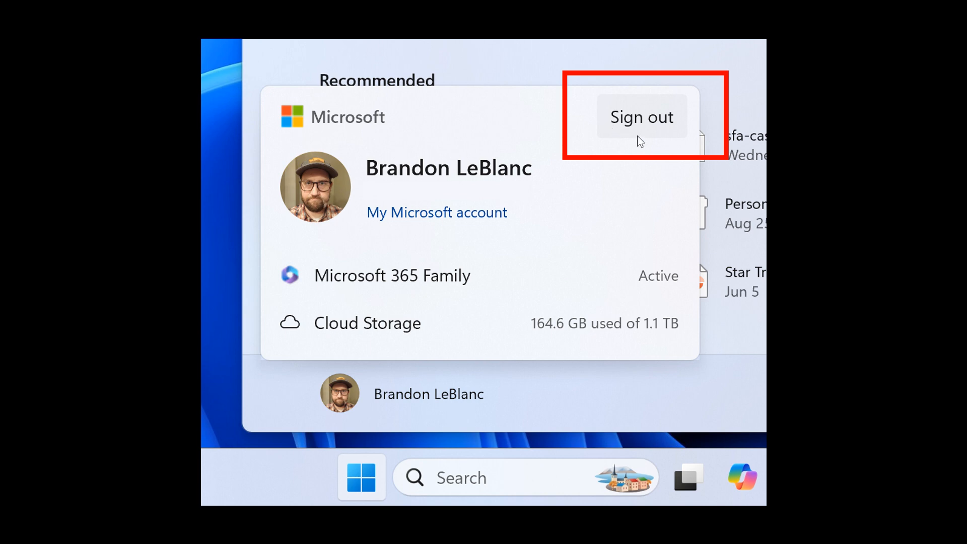
mouse_move(639, 133)
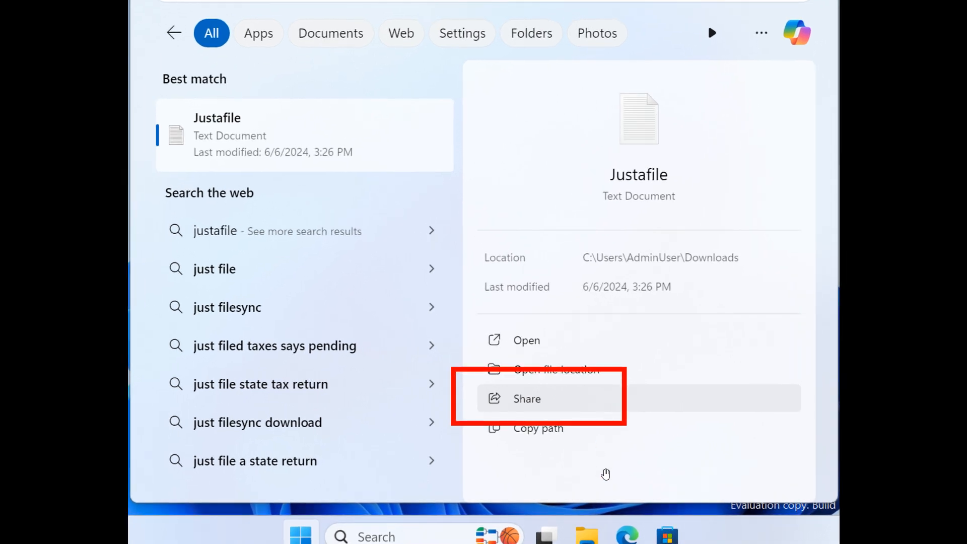
mouse_move(619, 446)
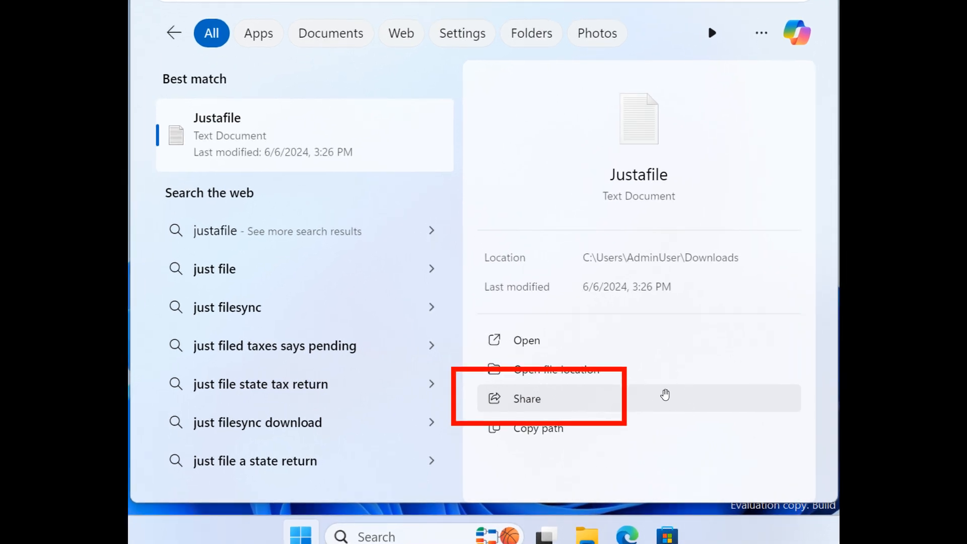
mouse_move(628, 399)
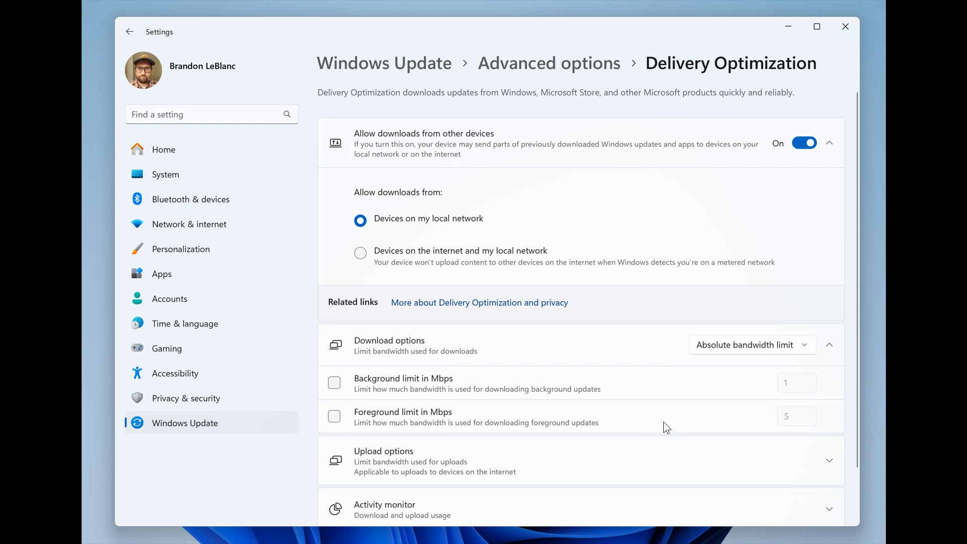
mouse_move(604, 216)
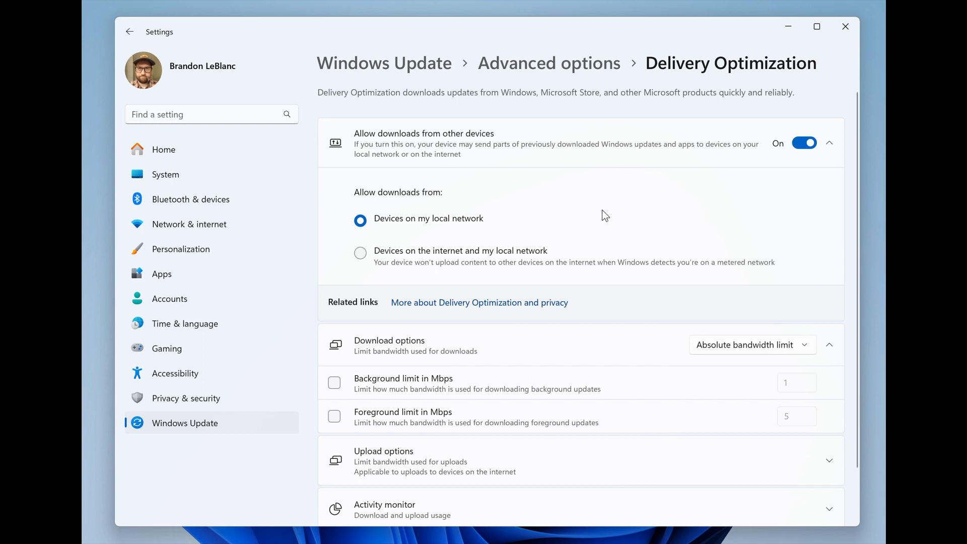
mouse_move(704, 220)
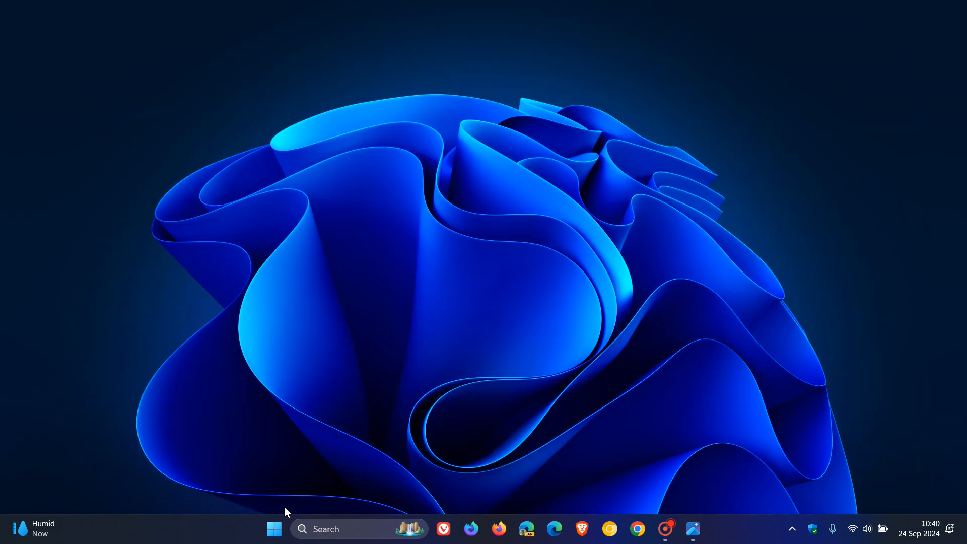
Step: Launch the Settings app from the Start menu onto its Home page
left_click(707, 529)
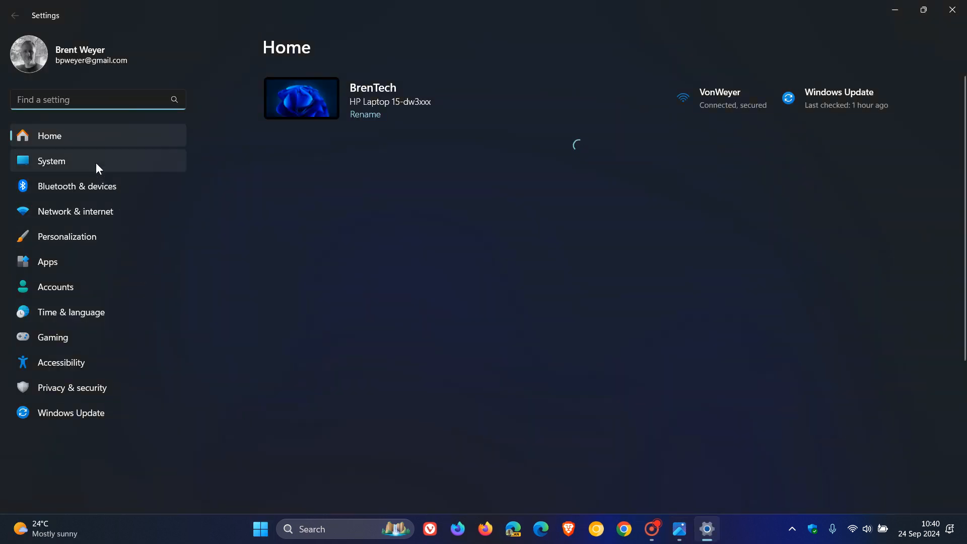
left_click(51, 161)
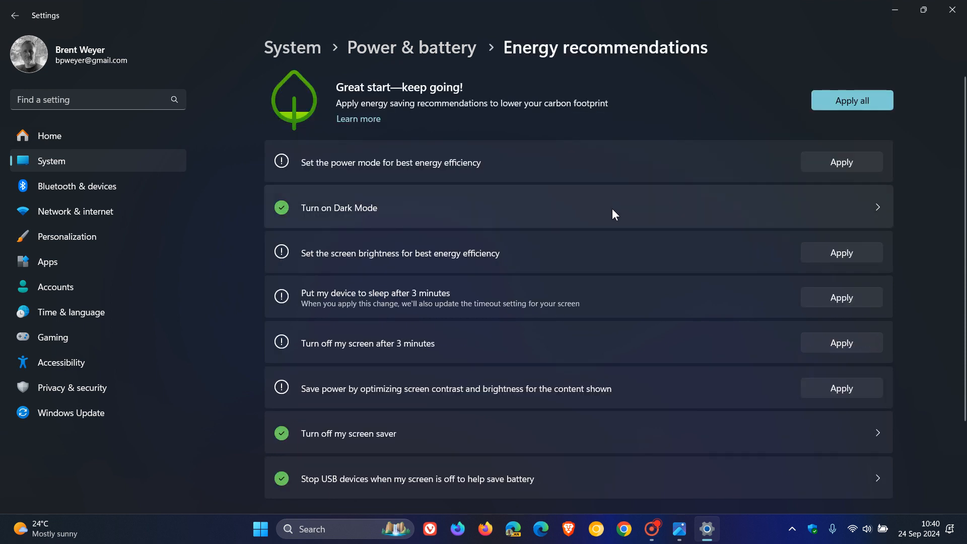
mouse_move(664, 269)
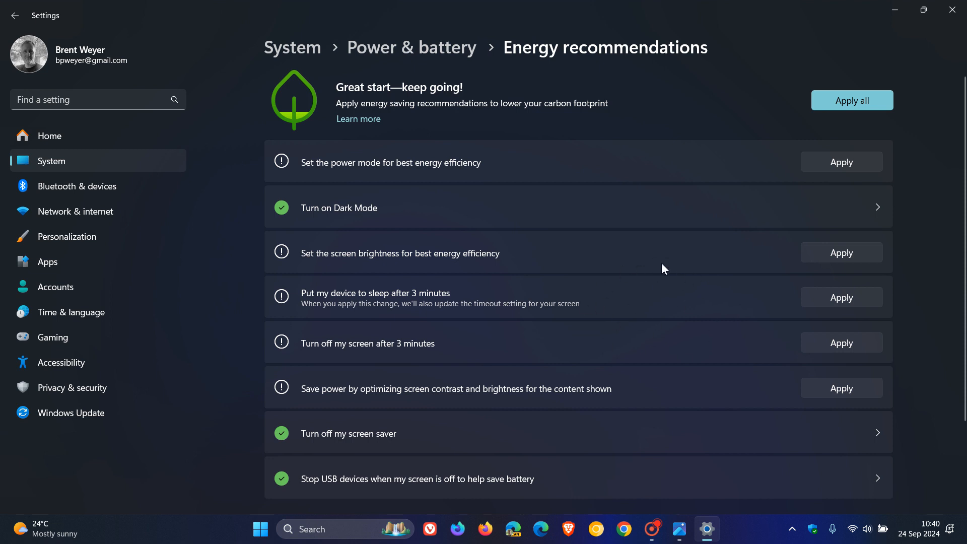
mouse_move(697, 54)
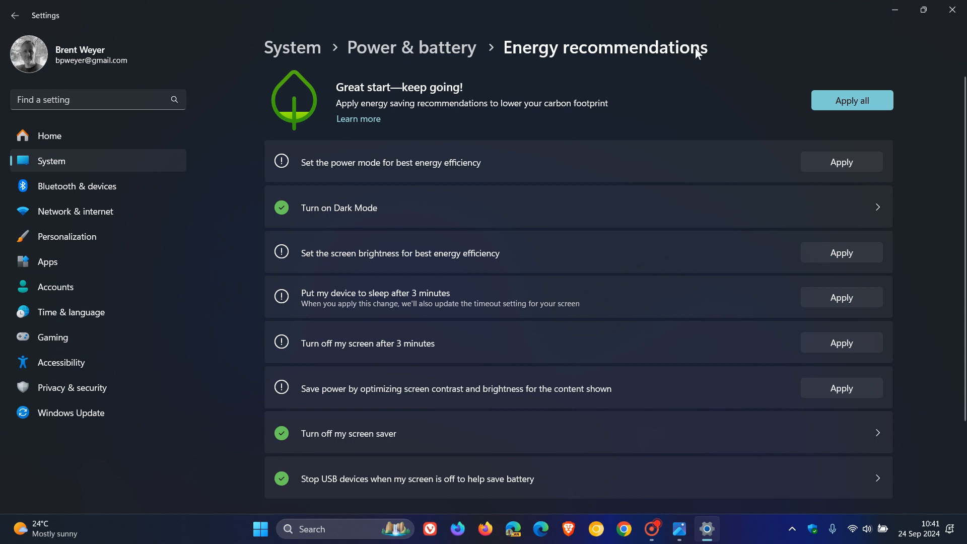
mouse_move(731, 121)
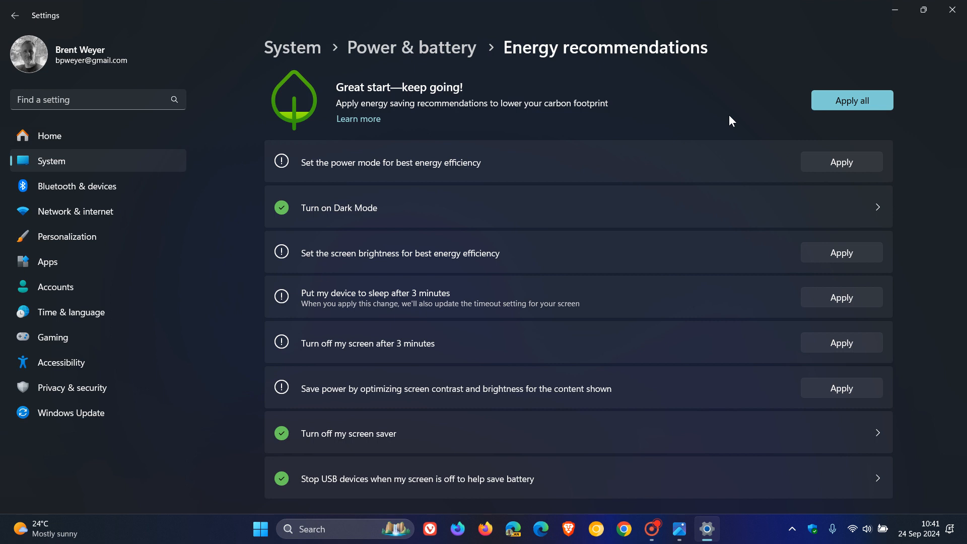
mouse_move(896, 10)
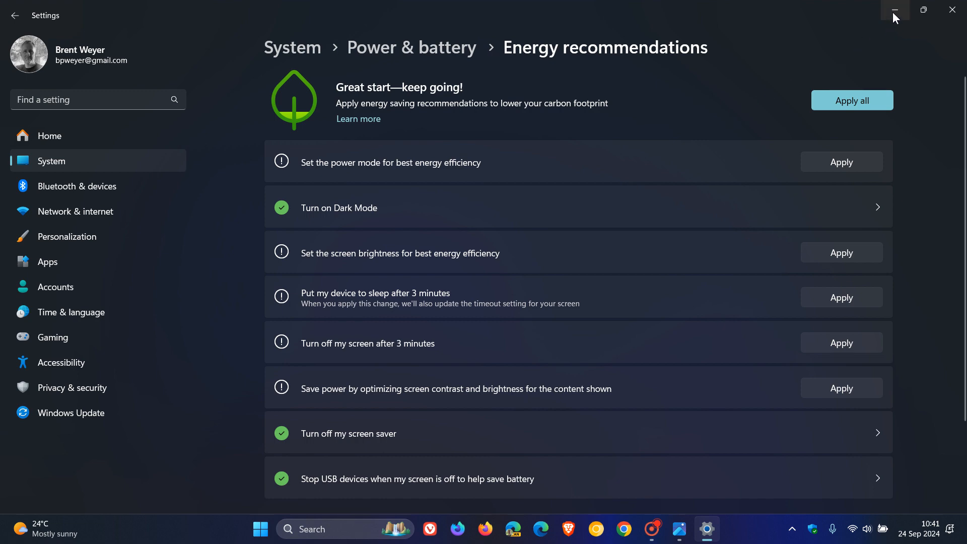
left_click(895, 10)
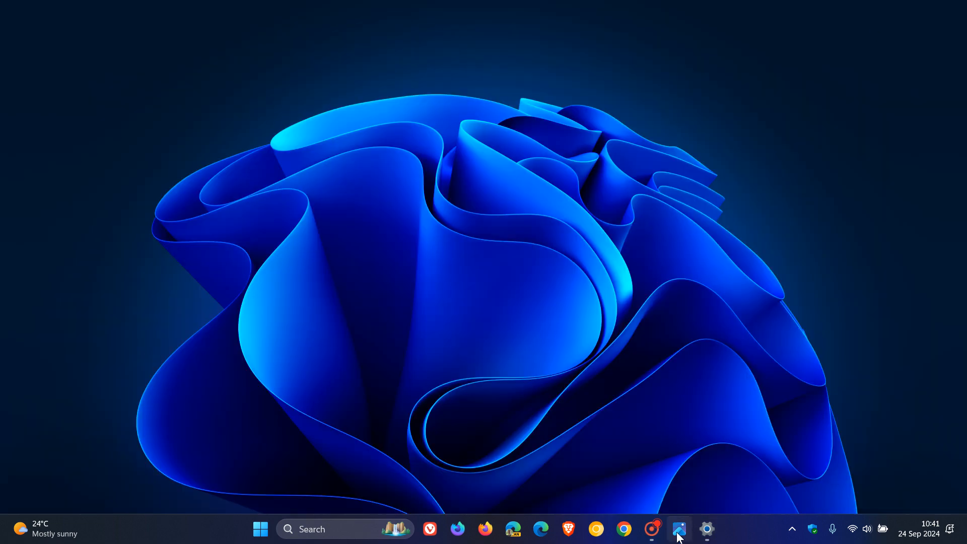
left_click(679, 529)
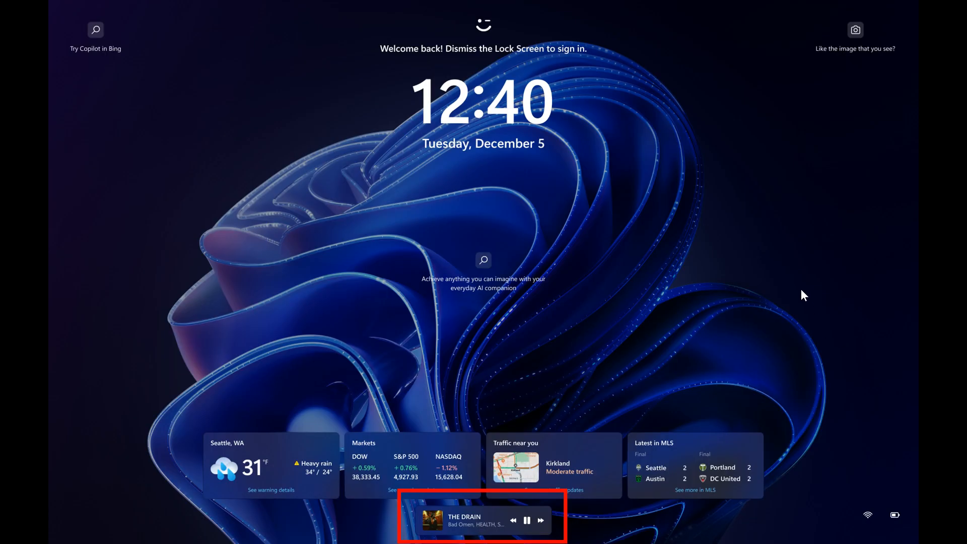
mouse_move(548, 534)
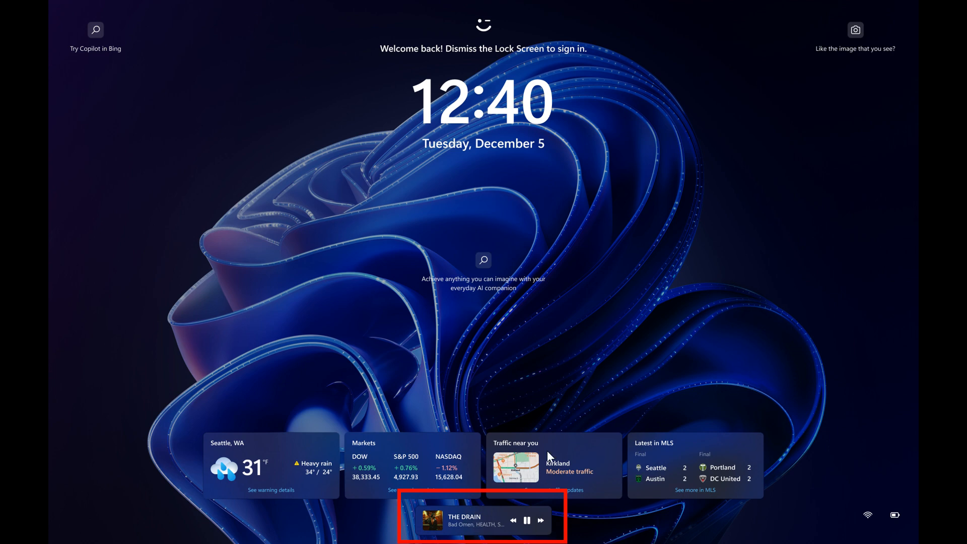
mouse_move(578, 438)
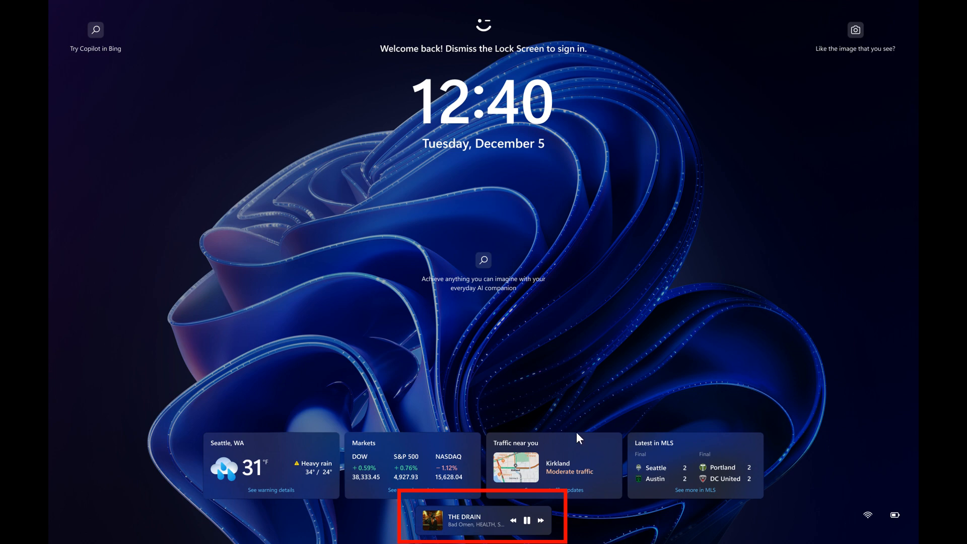
mouse_move(832, 433)
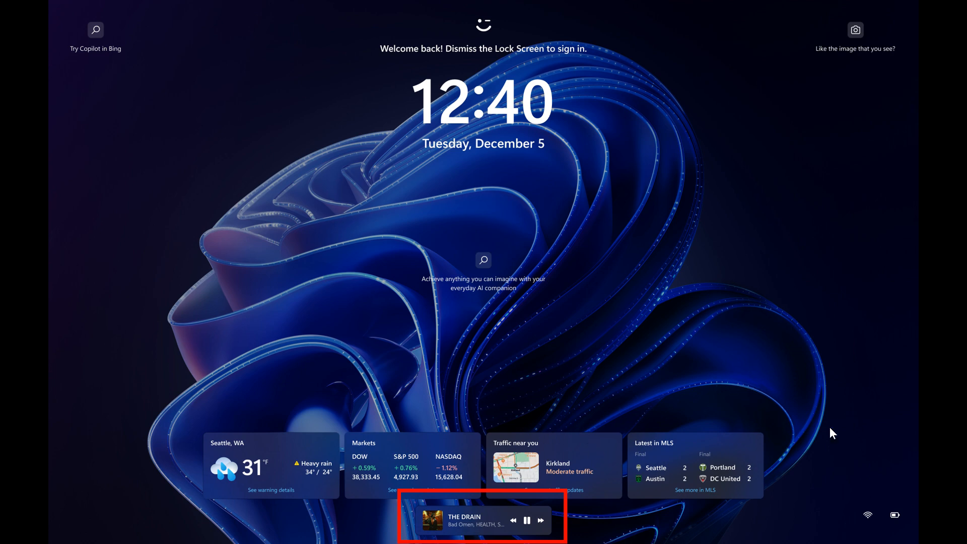
mouse_move(836, 399)
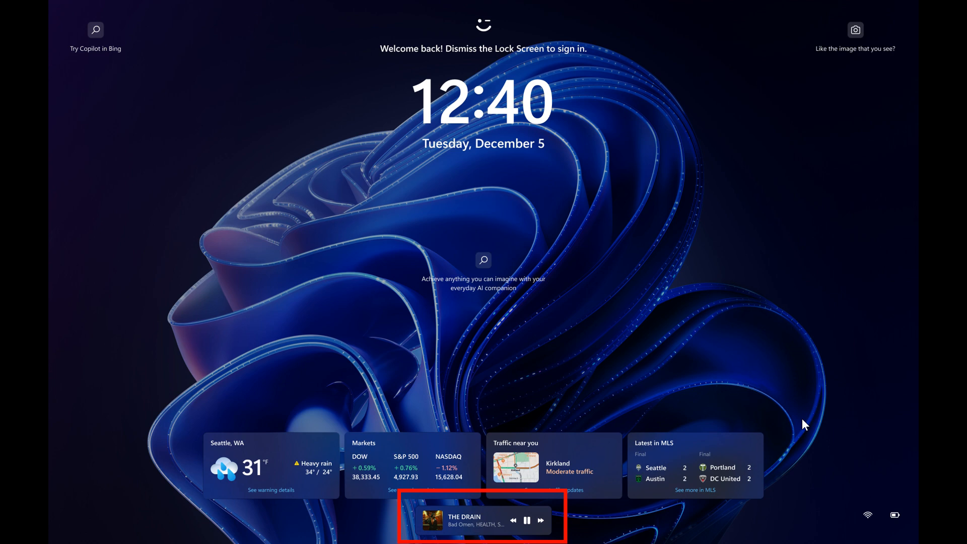
mouse_move(764, 309)
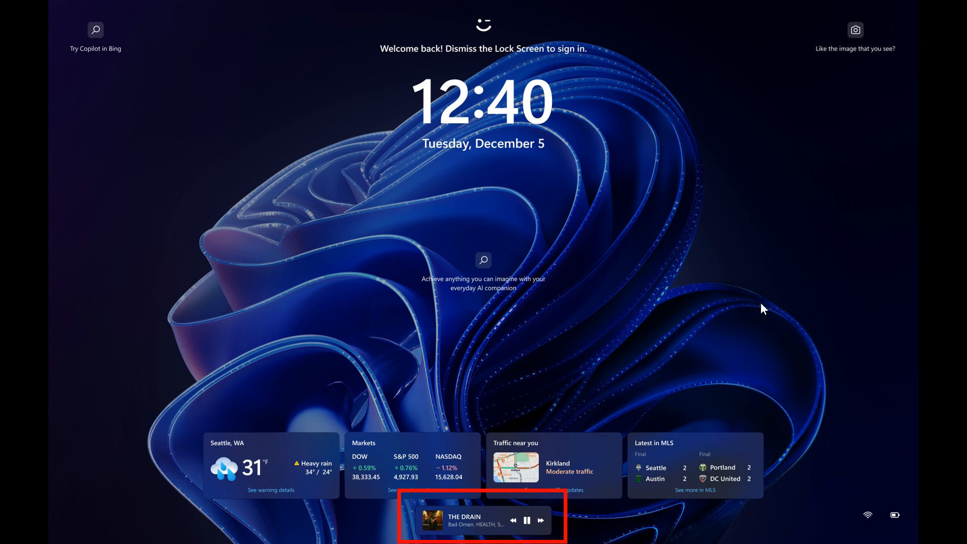
mouse_move(882, 161)
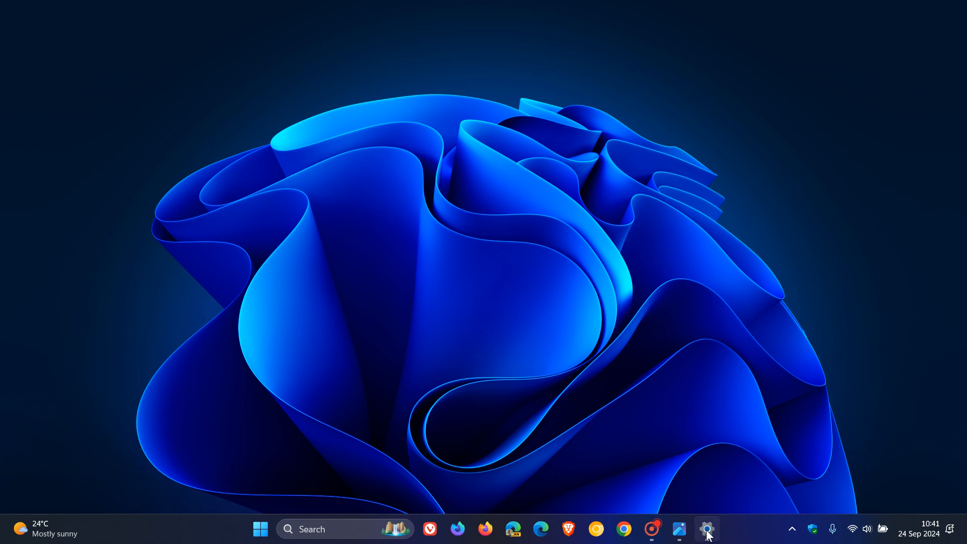
left_click(707, 528)
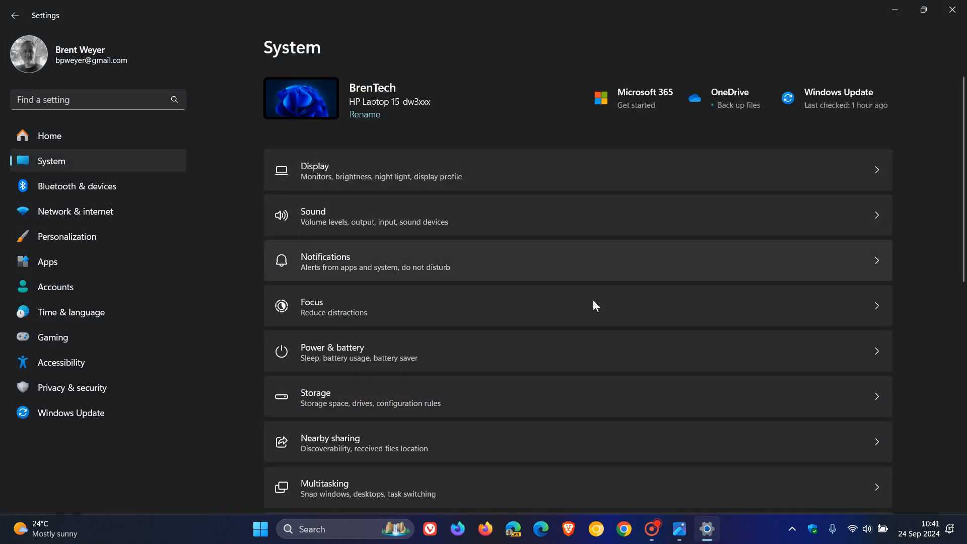
left_click(331, 352)
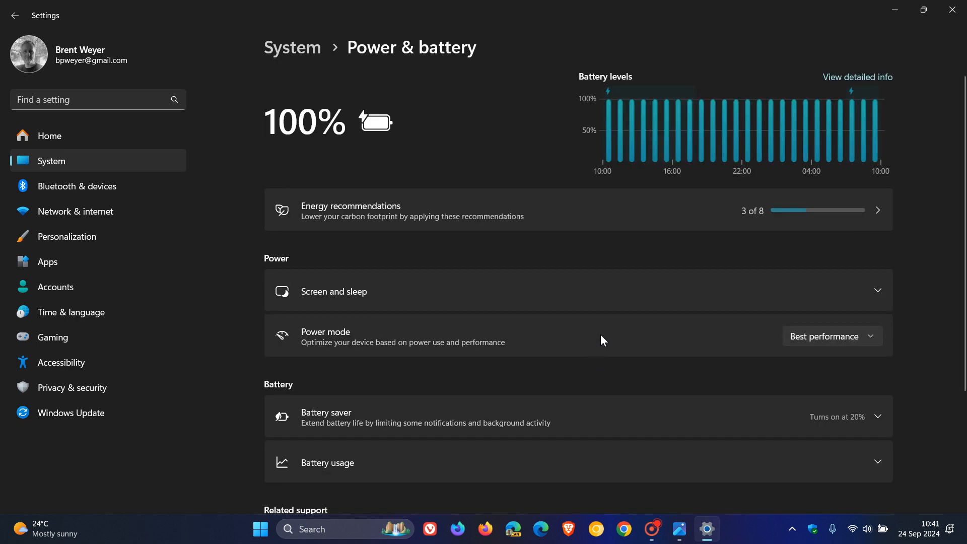
scroll("down", 3)
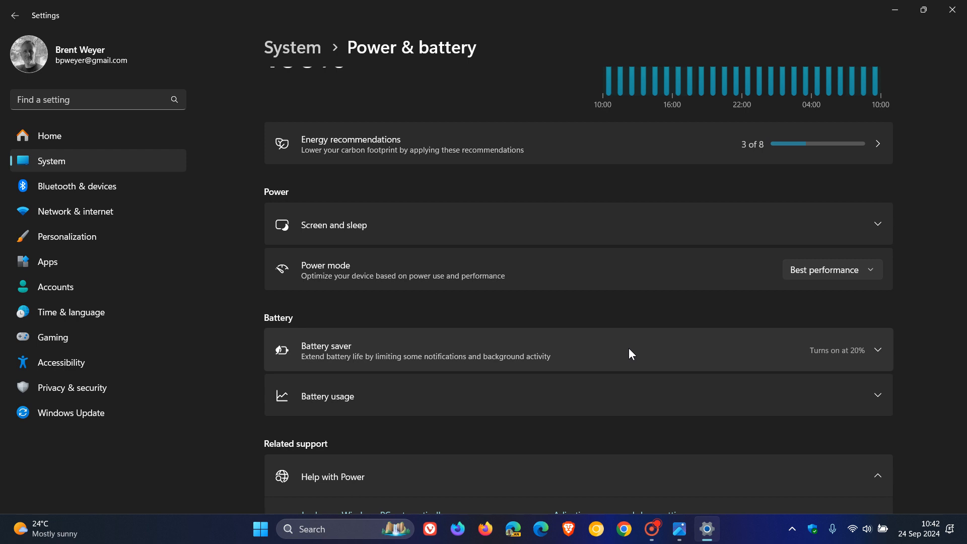
mouse_move(669, 352)
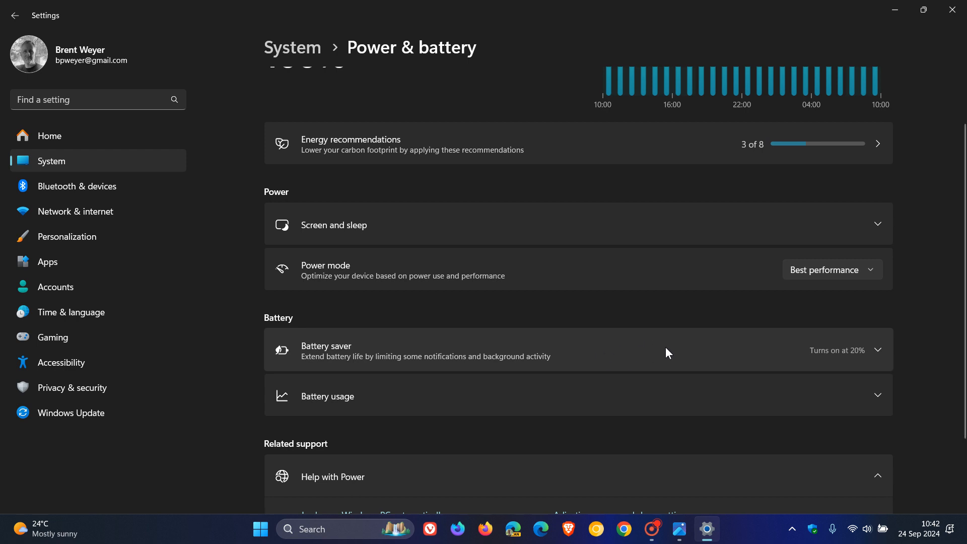
mouse_move(637, 356)
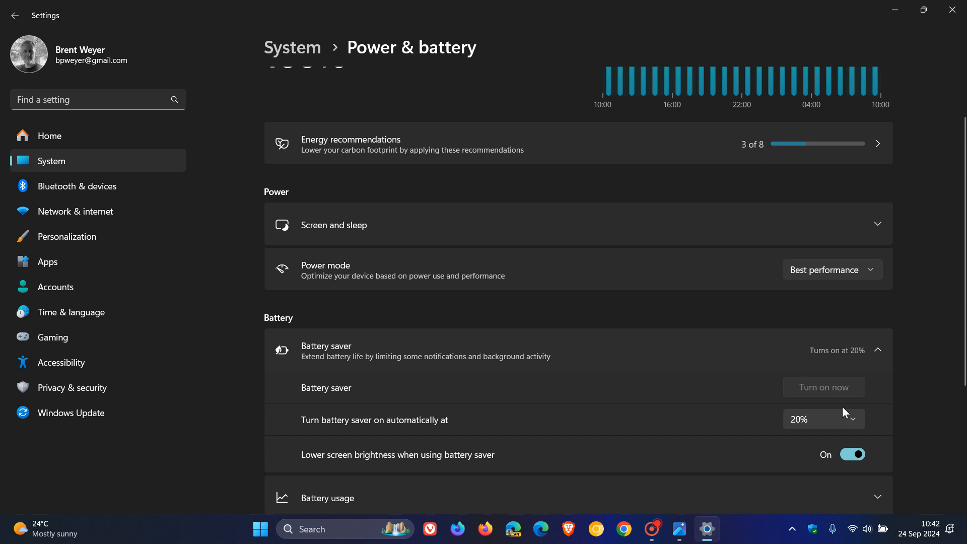
left_click(823, 419)
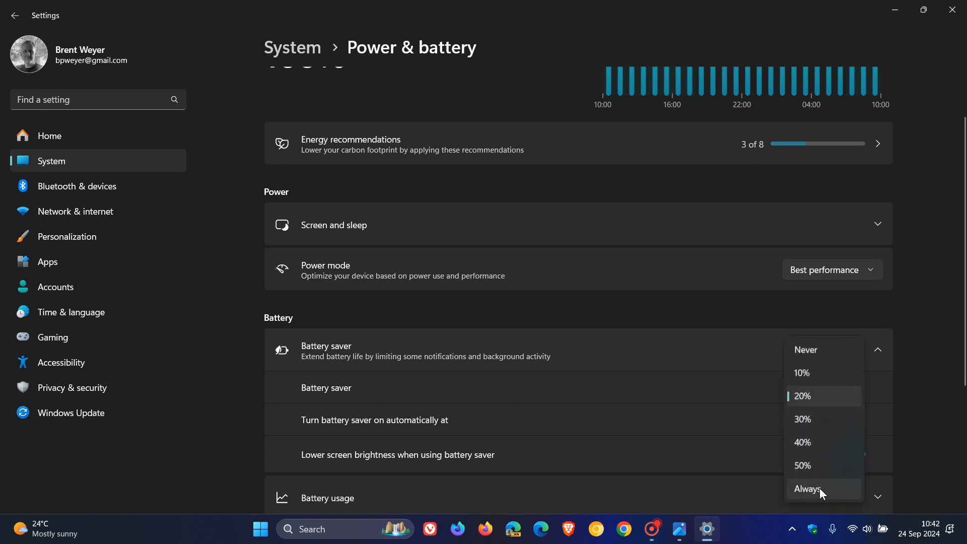
left_click(803, 396)
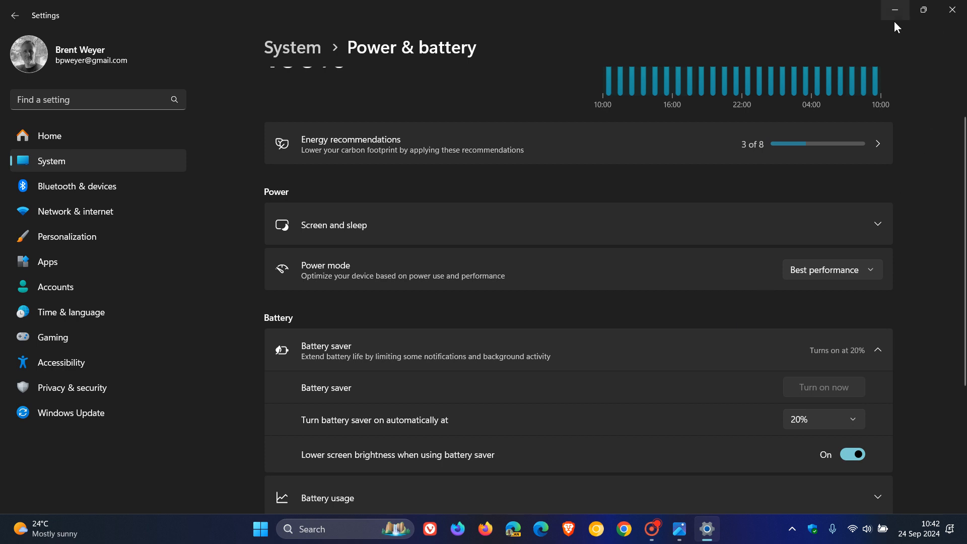
left_click(894, 10)
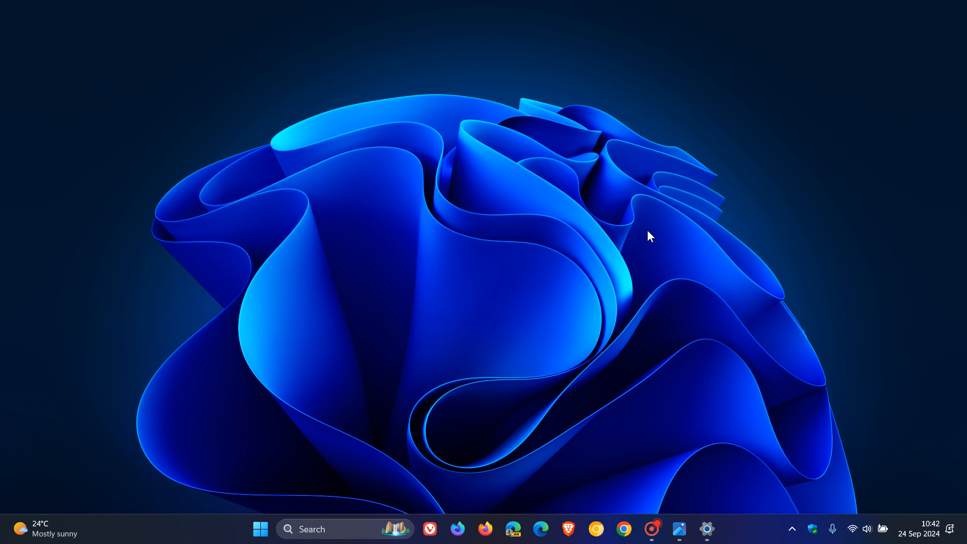
mouse_move(657, 244)
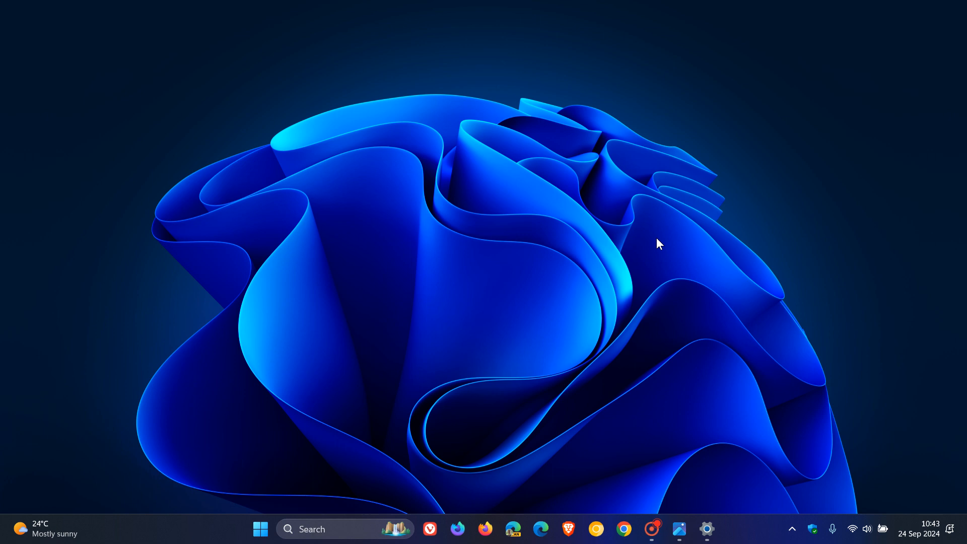